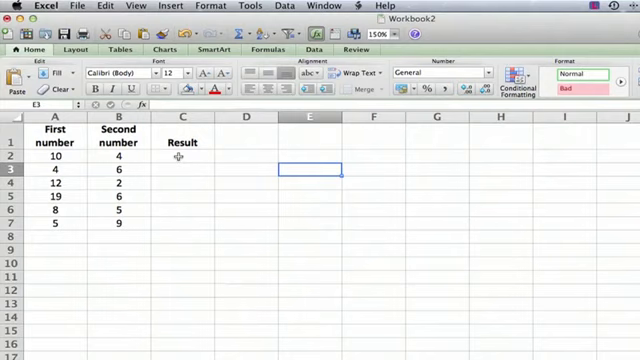
mouse_move(75, 256)
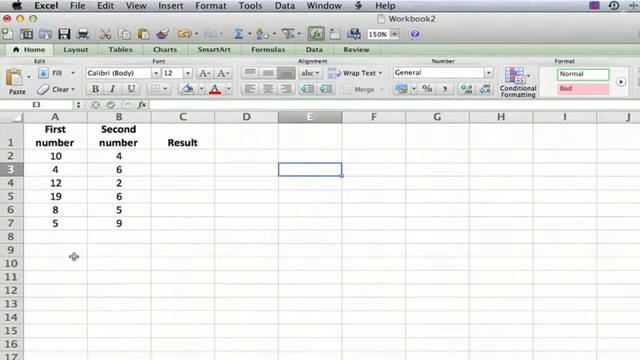
mouse_move(120, 291)
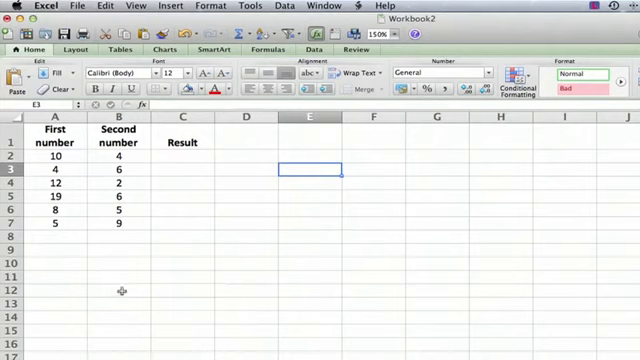
mouse_move(180, 155)
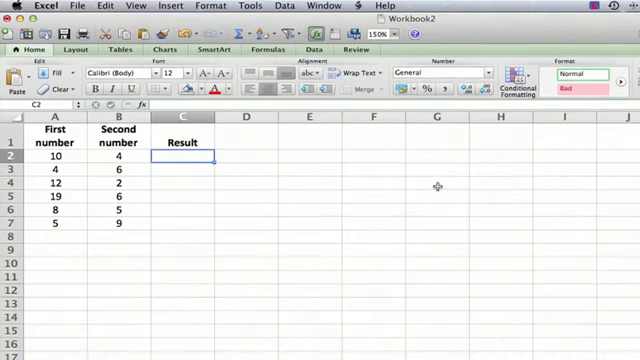
mouse_move(493, 187)
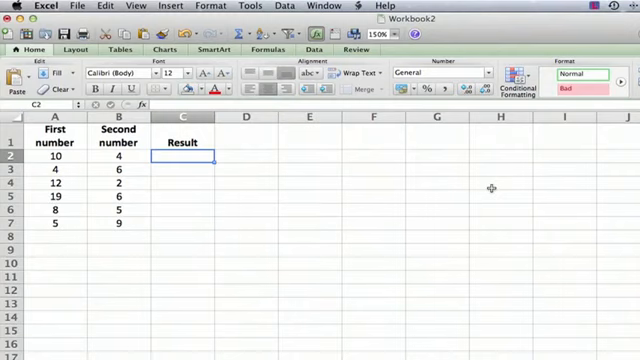
Step: Begin the C2 formula as =A2+ by referencing cell A2 and adding a plus sign
type("=")
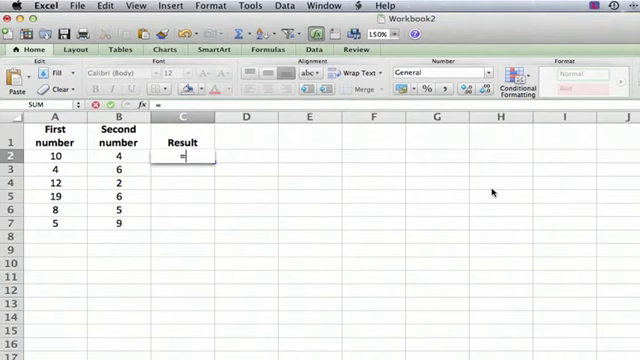
left_click(54, 158)
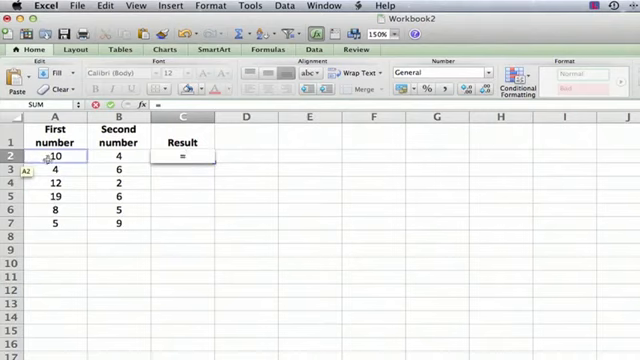
type("A2+B2")
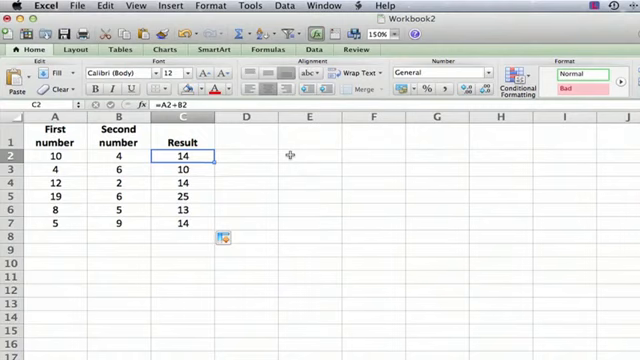
mouse_move(347, 159)
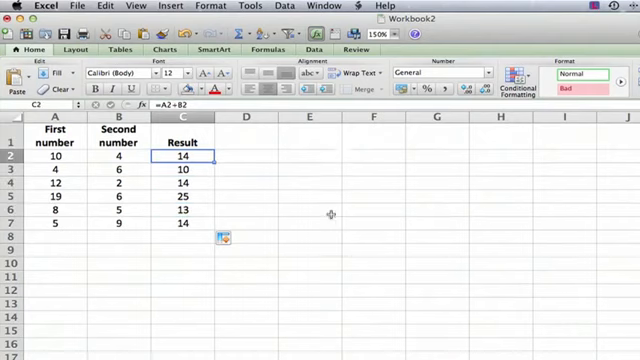
mouse_move(125, 132)
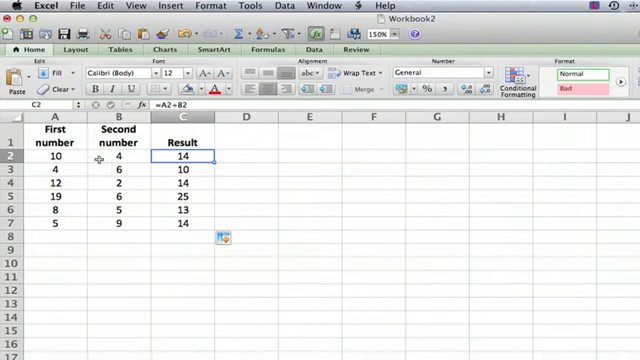
mouse_move(186, 158)
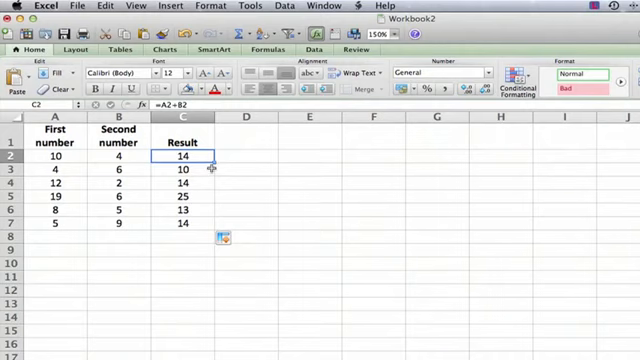
Step: Enter edit mode on the =A2+B2 formula in cell C2
double_click(178, 156)
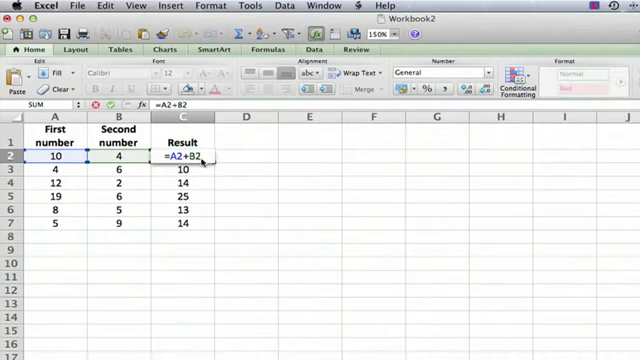